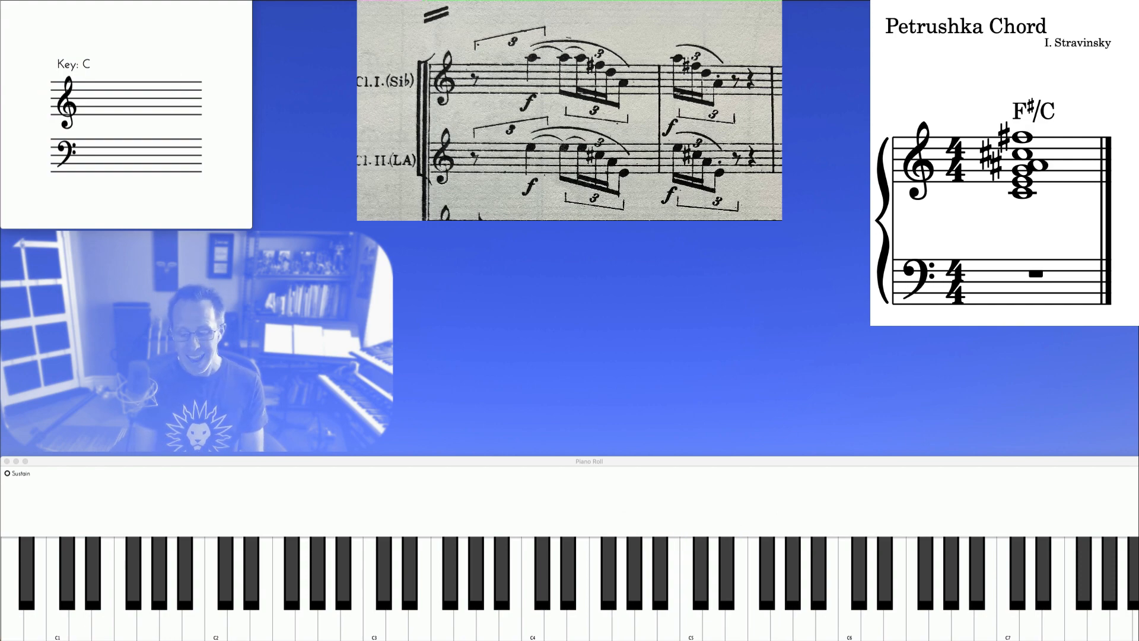
# Sound D flat so it lights on the keyboard and appears on the treble staff
pyautogui.click(700, 574)
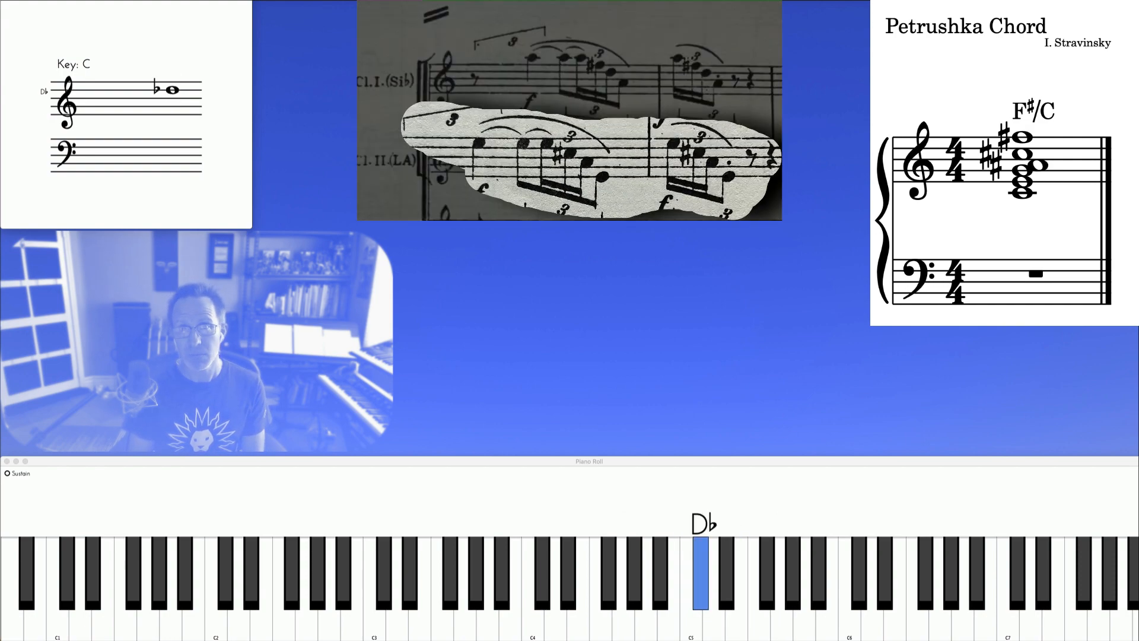
pyautogui.click(700, 574)
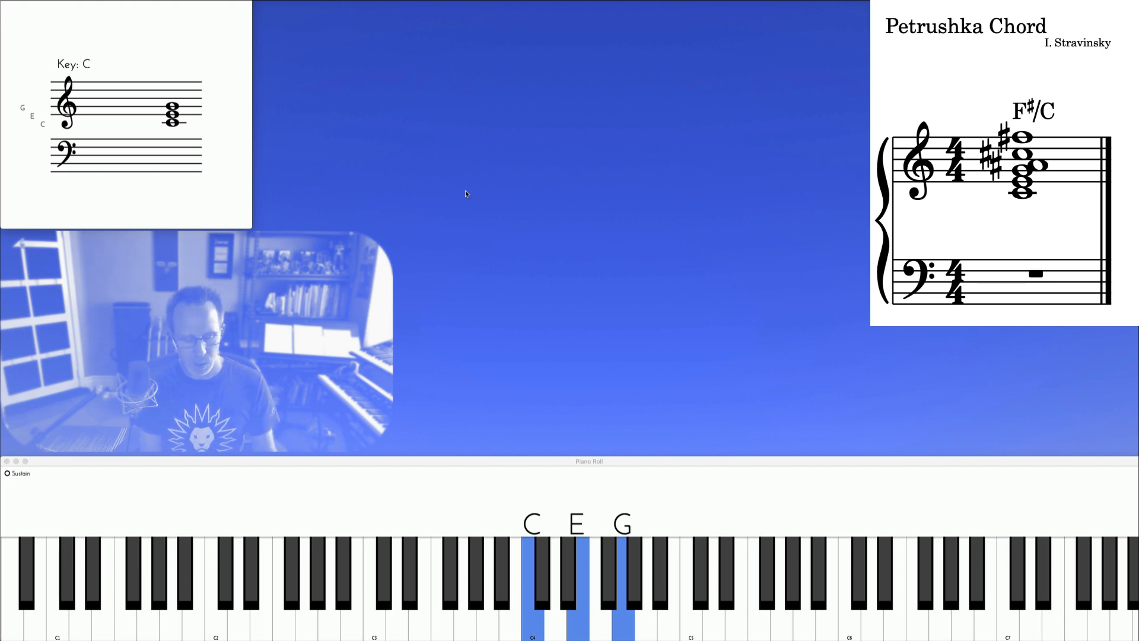
# Add F sharp beneath the held C–E–G triad, lighting it on the bass staff
pyautogui.click(292, 581)
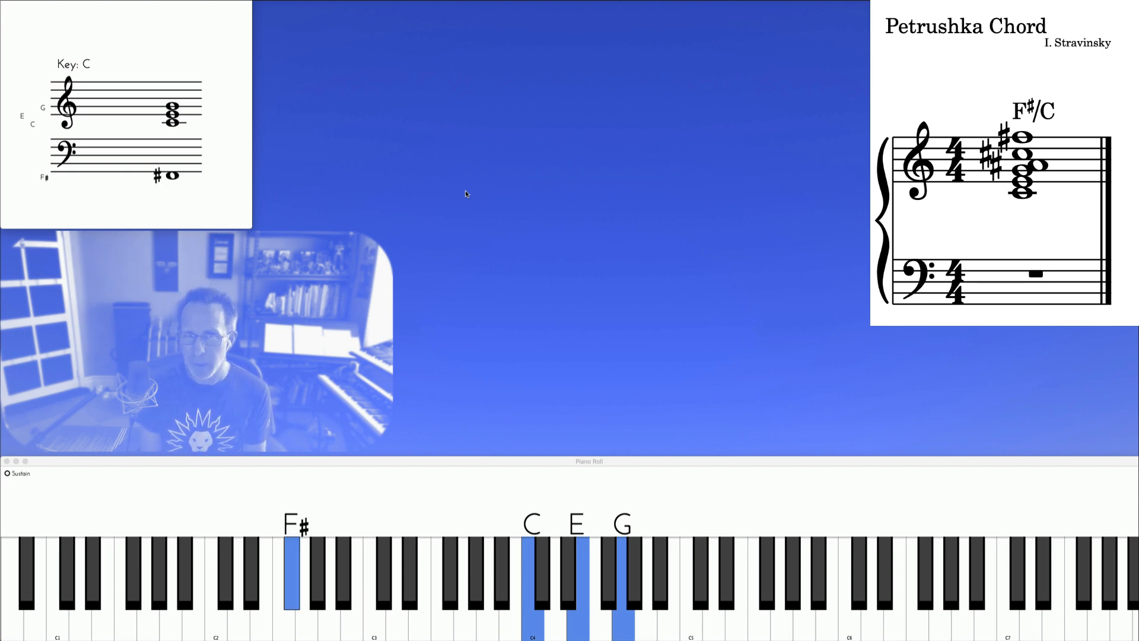